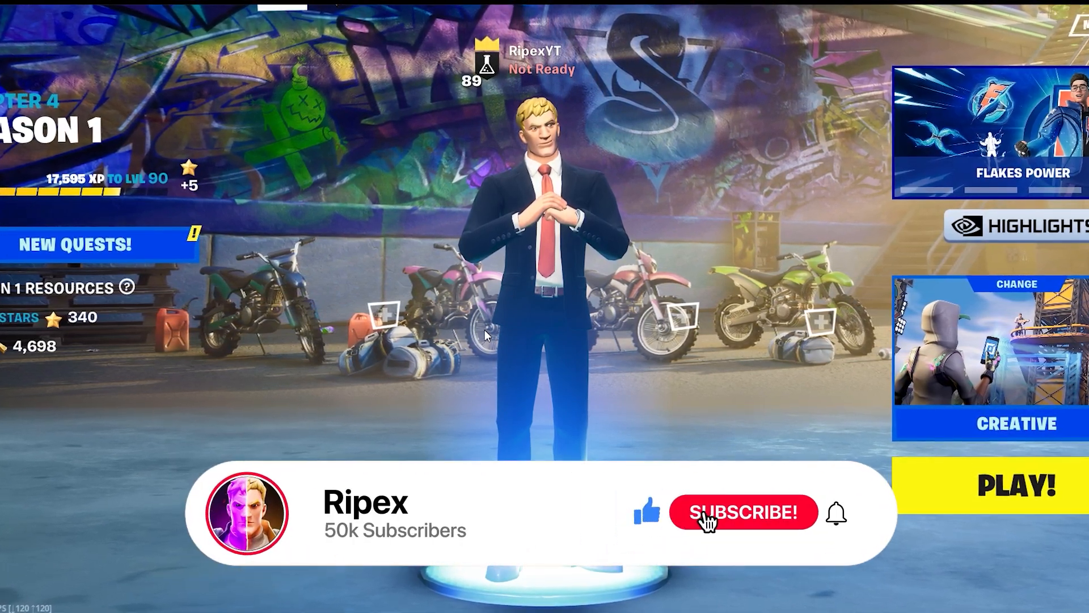
# Quit Fortnite from the lobby to get back to the Windows desktop.
pyautogui.click(743, 513)
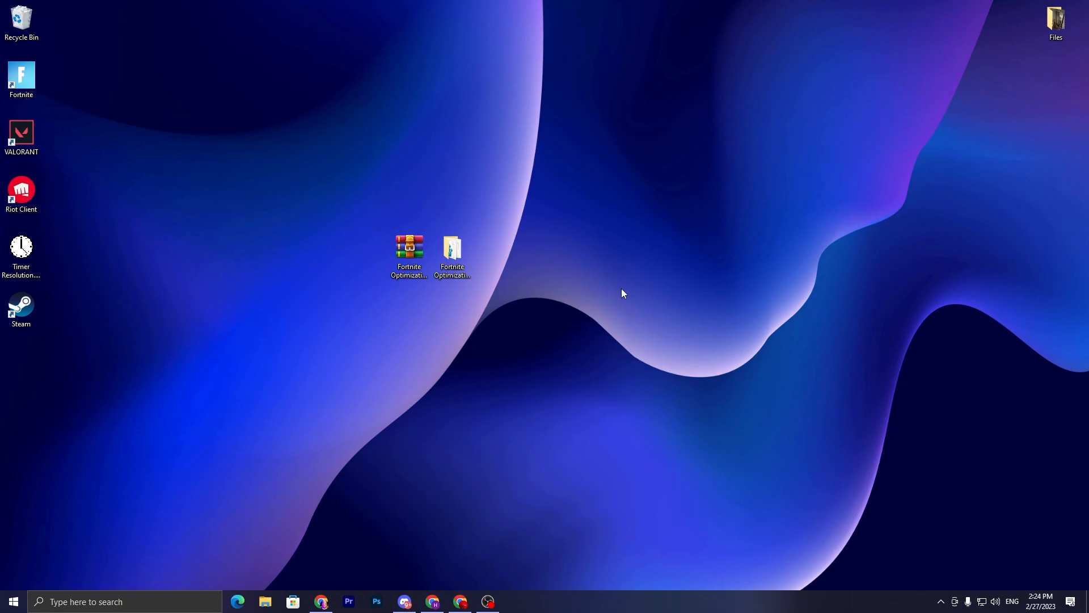
# Launch msconfig from the Run dialog to open System Configuration's Boot tab.
pyautogui.press('Win+r')
pyautogui.write('%temp%')
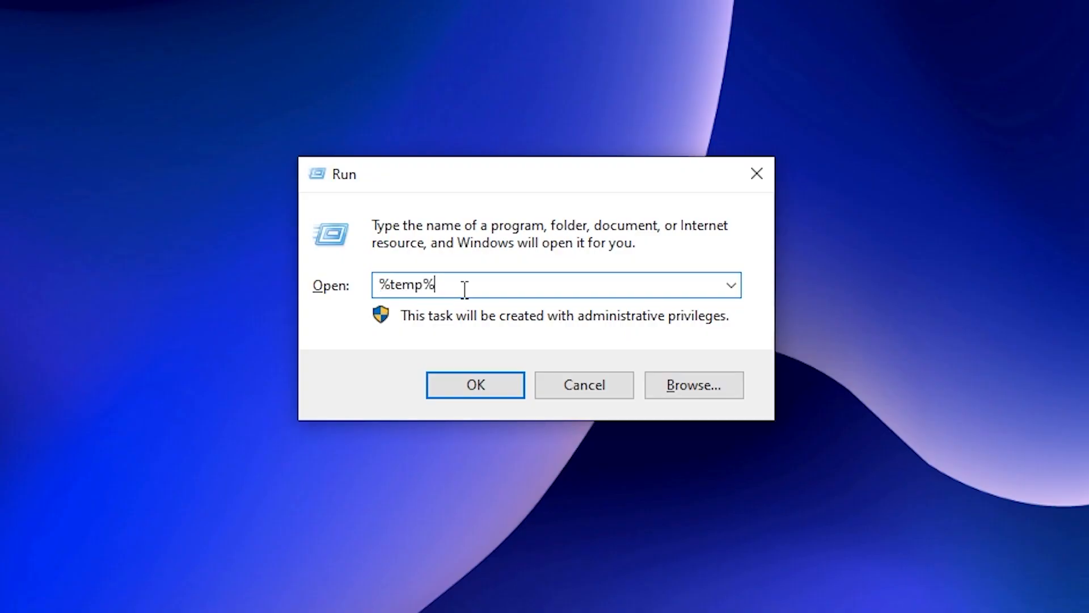
pyautogui.click(475, 384)
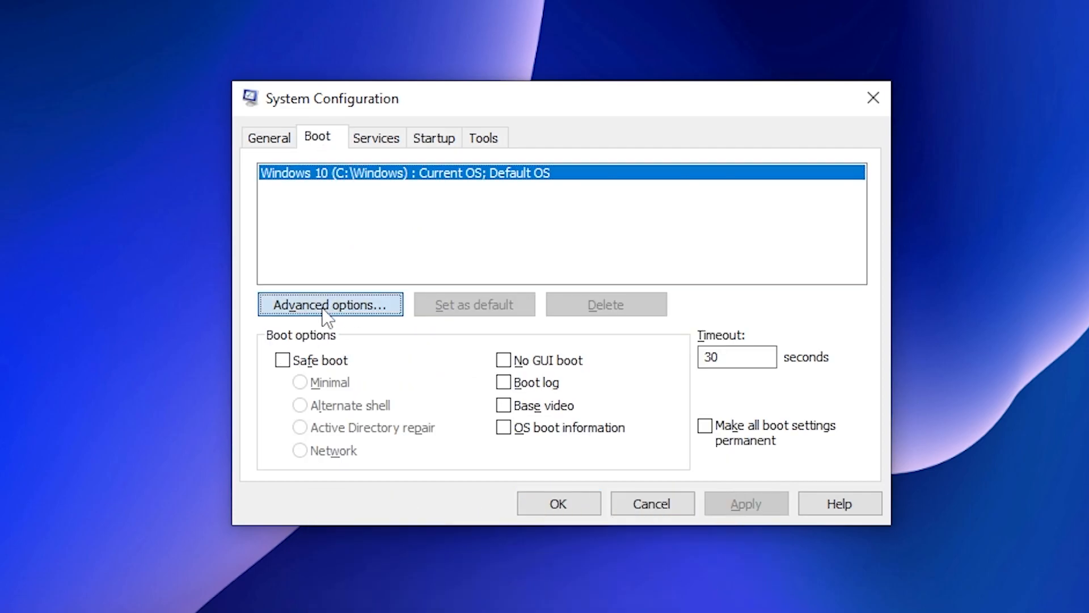
# Set boot processor count to 16, apply, and exit without restarting.
pyautogui.click(330, 305)
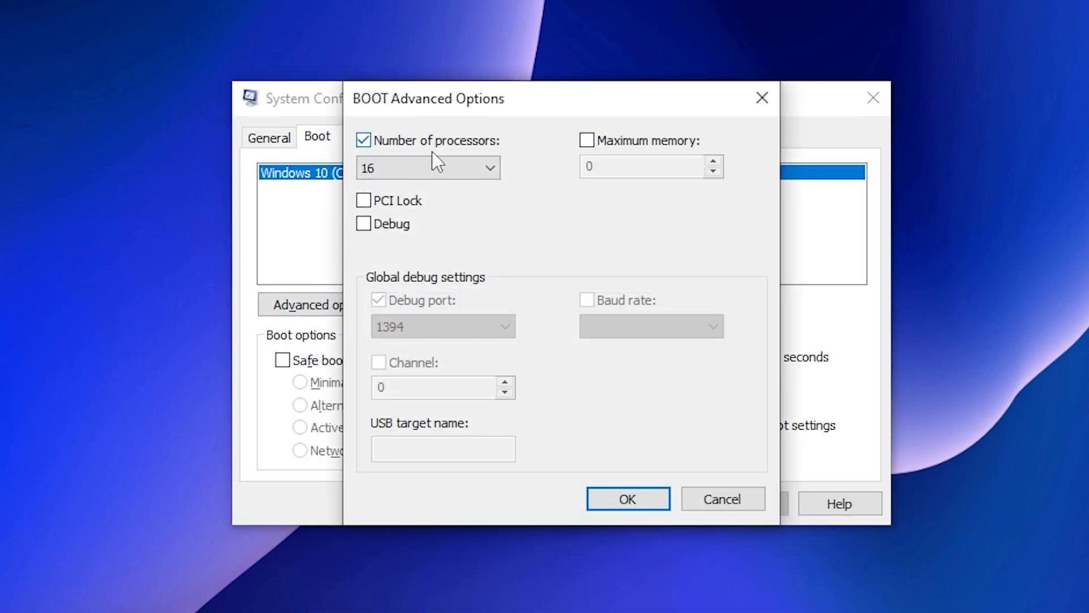
pyautogui.click(488, 167)
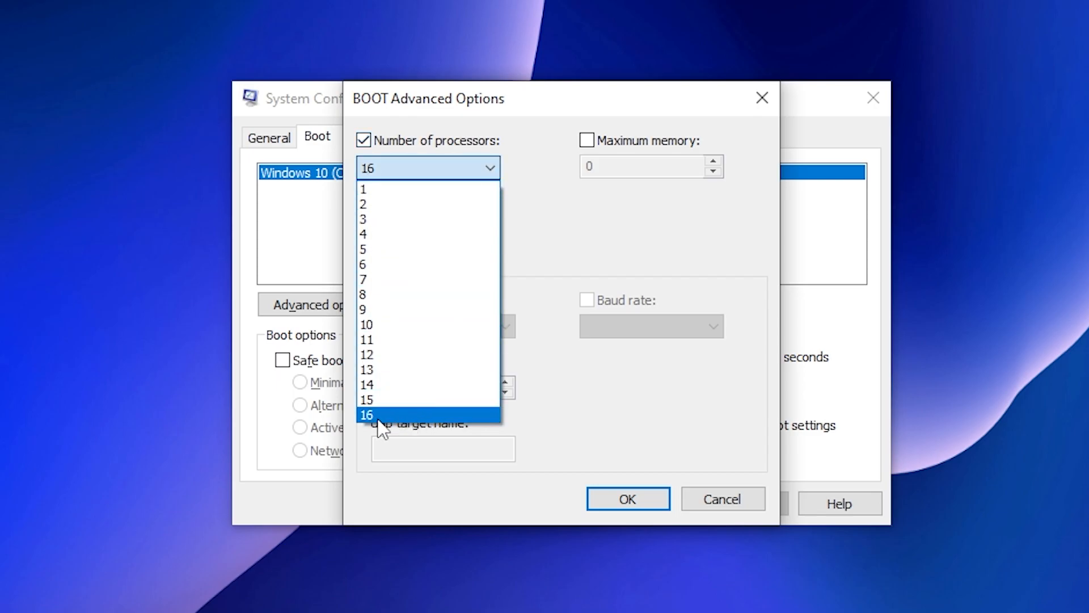
pyautogui.click(366, 414)
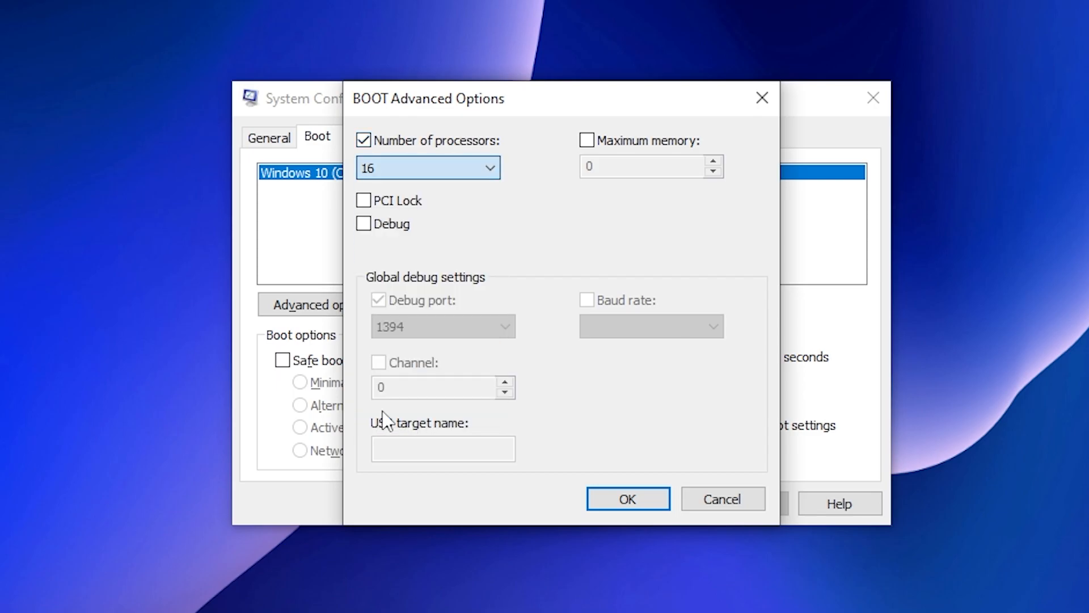
pyautogui.click(626, 499)
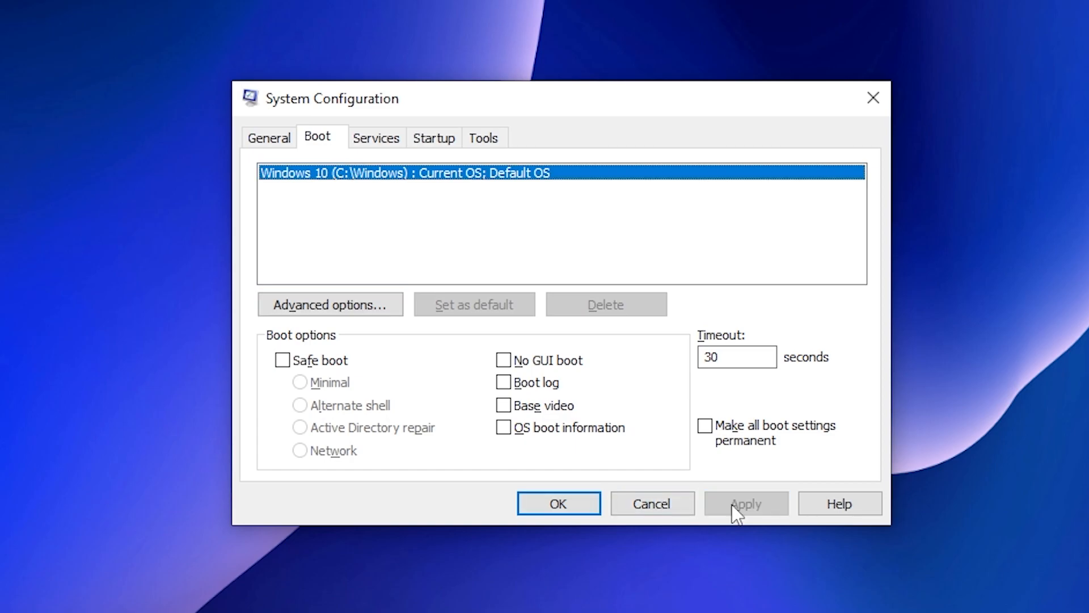
pyautogui.click(558, 503)
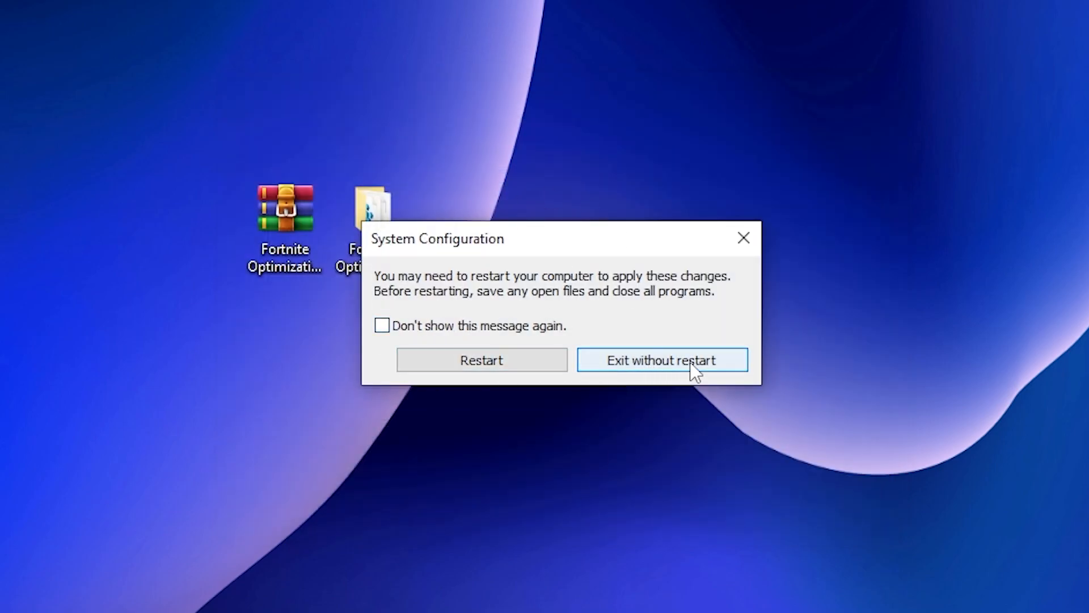
pyautogui.click(662, 359)
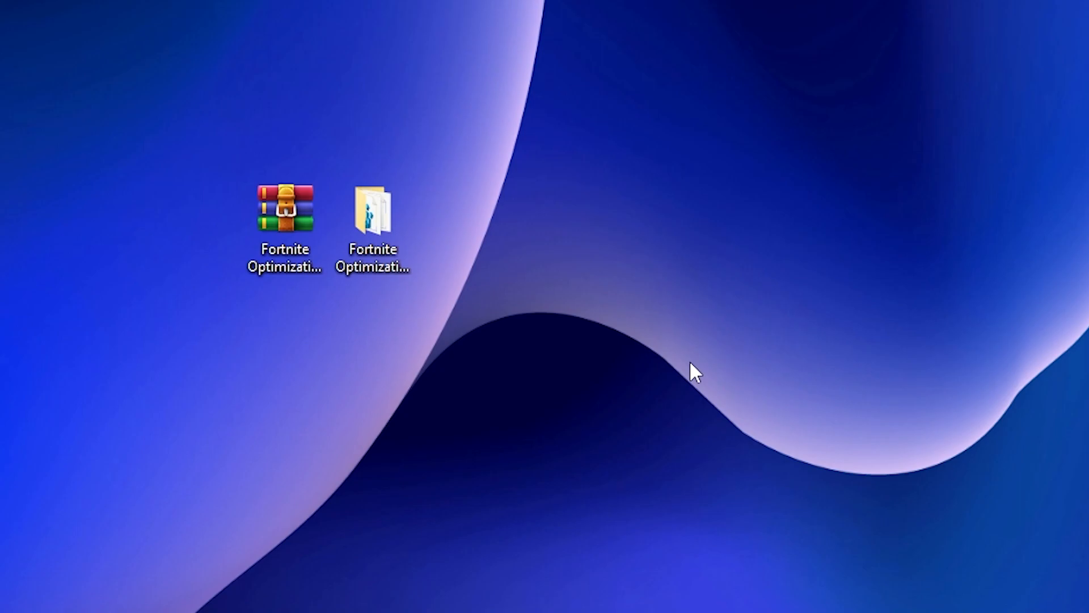
pyautogui.moveTo(408, 307)
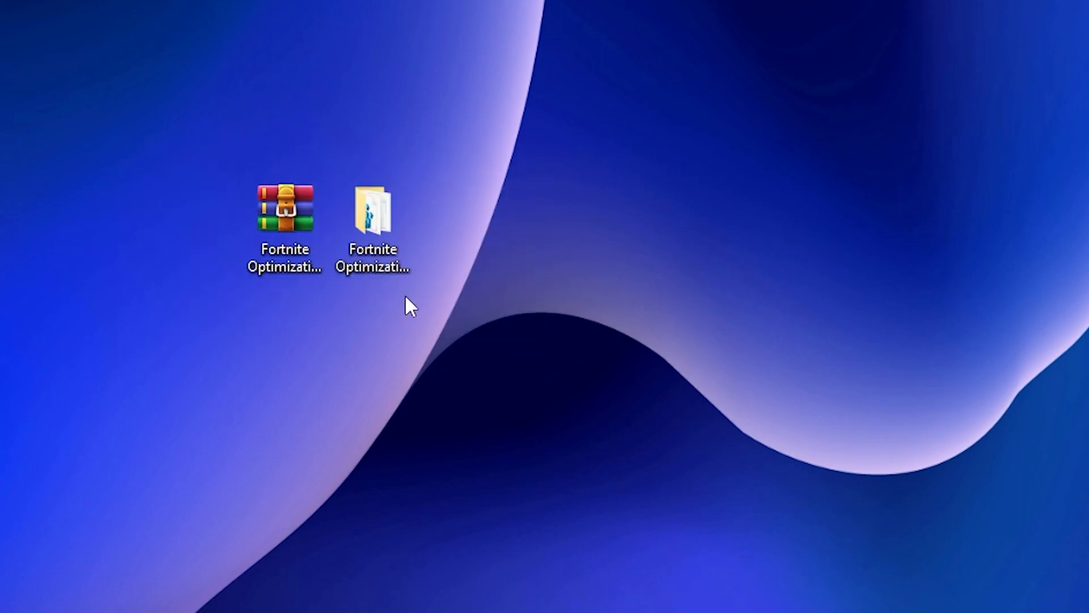
pyautogui.click(373, 216)
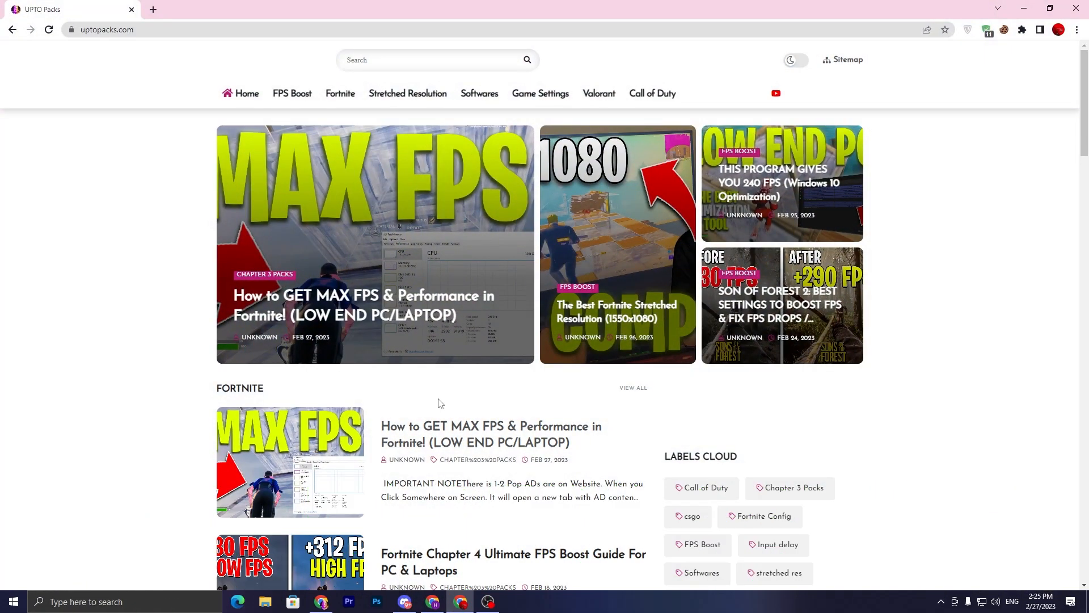
# Search UPTO Packs for the MAX FPS Fortnite low-end PC guide and open it.
pyautogui.click(526, 59)
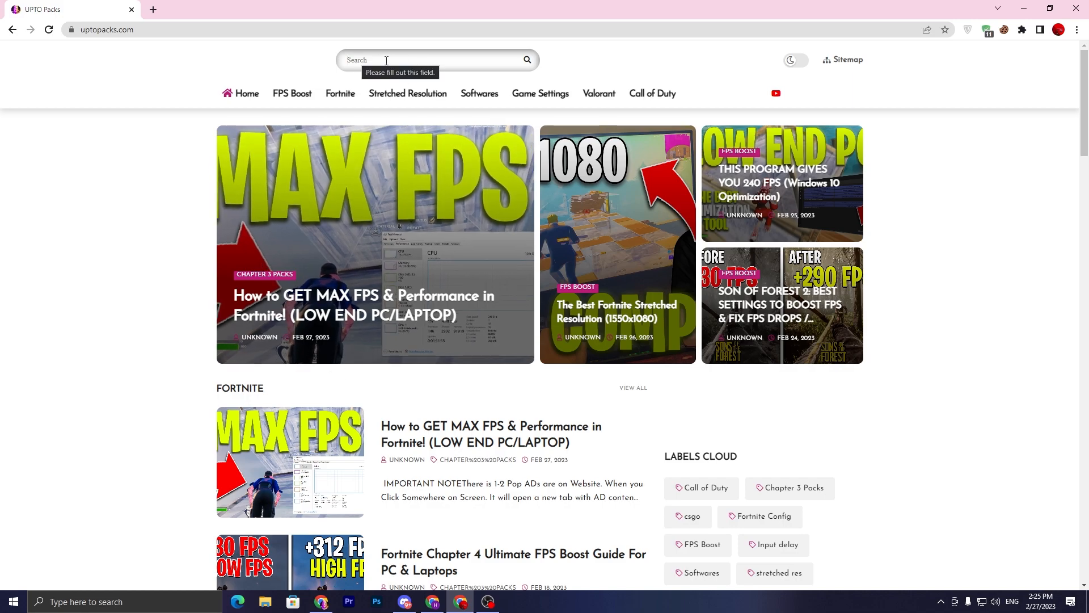
pyautogui.moveTo(590, 65)
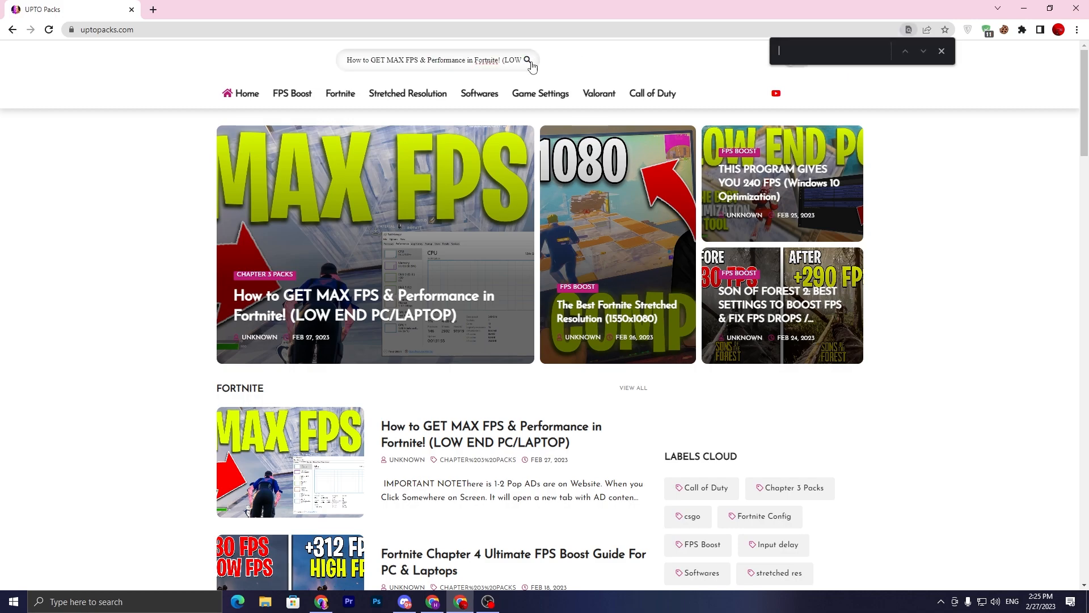
pyautogui.click(598, 93)
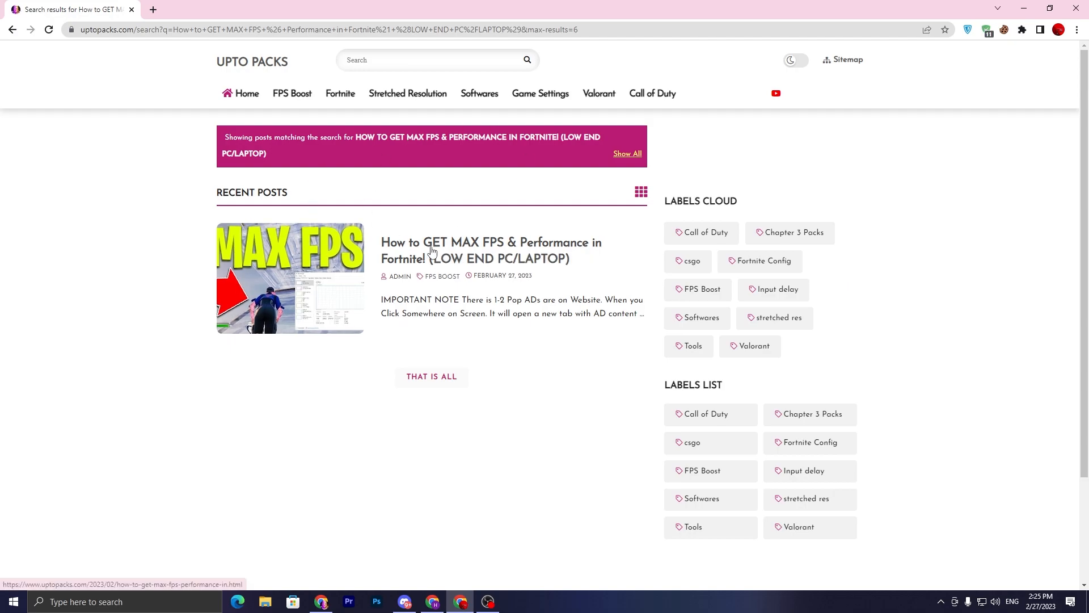
pyautogui.click(490, 250)
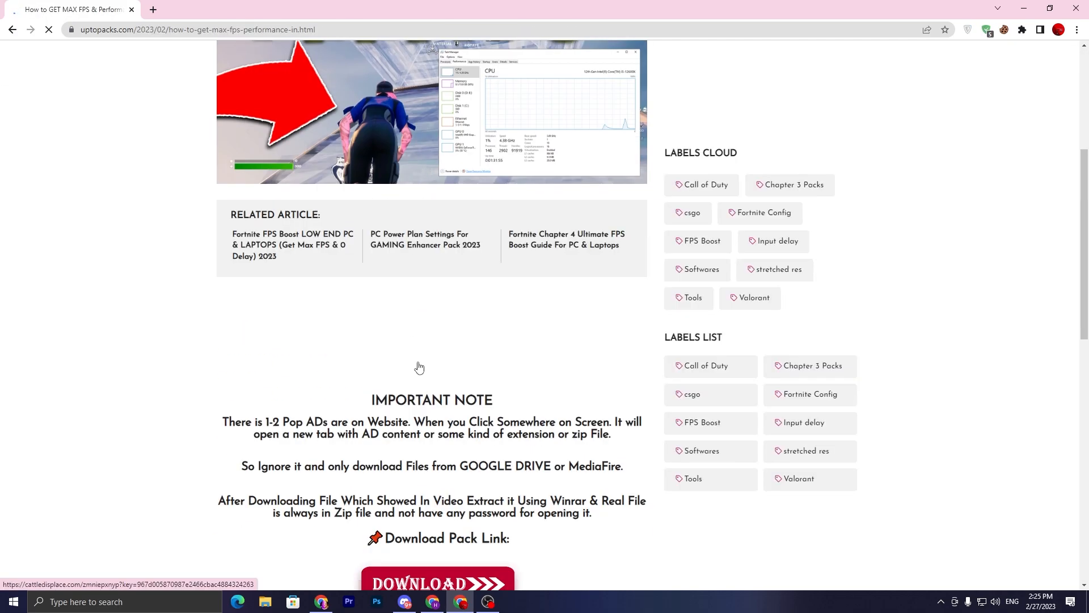
# Subscribe on YouTube and unlock the Fortnite Optimization Pack download on Rekonise.
pyautogui.click(436, 582)
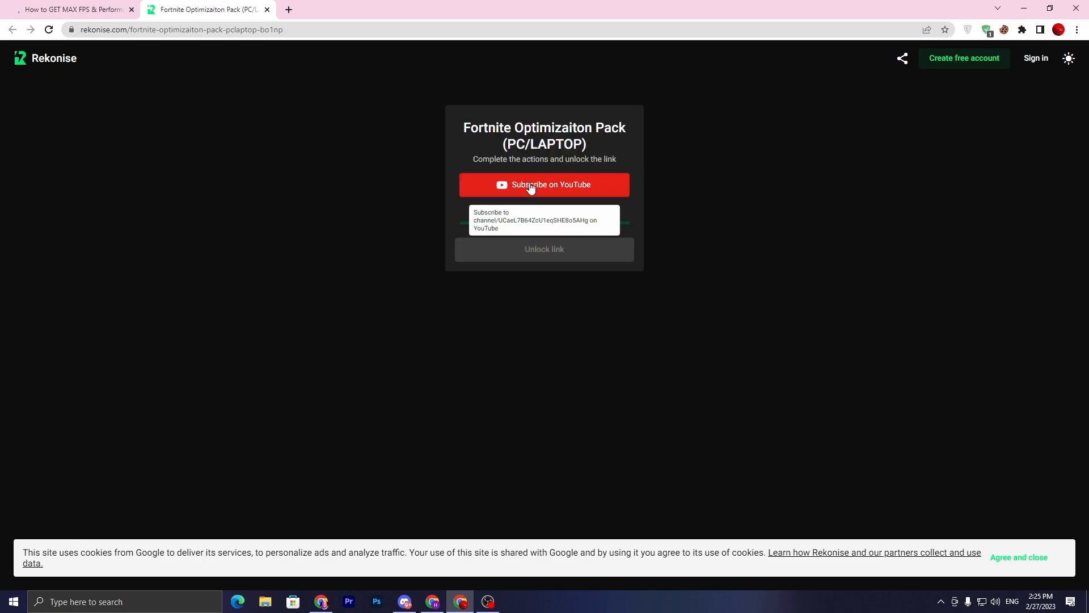
pyautogui.click(544, 184)
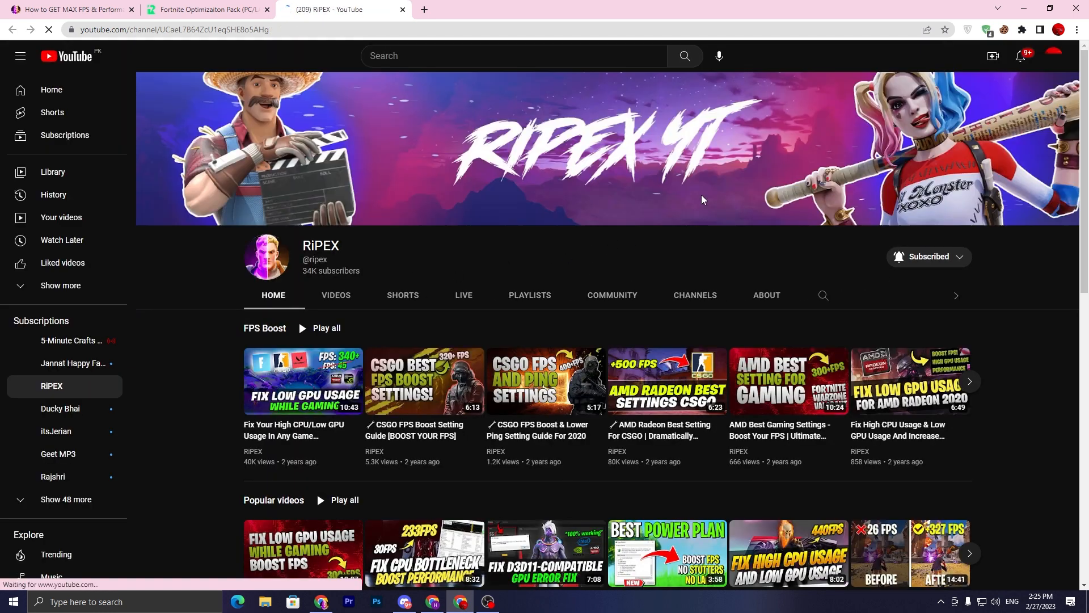
pyautogui.click(204, 9)
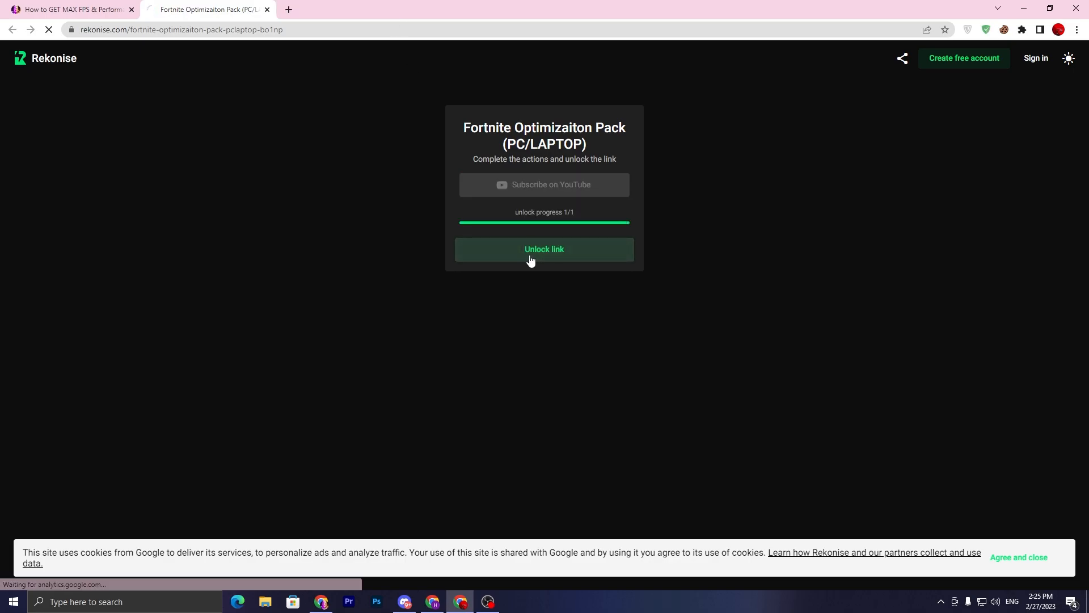
pyautogui.click(544, 248)
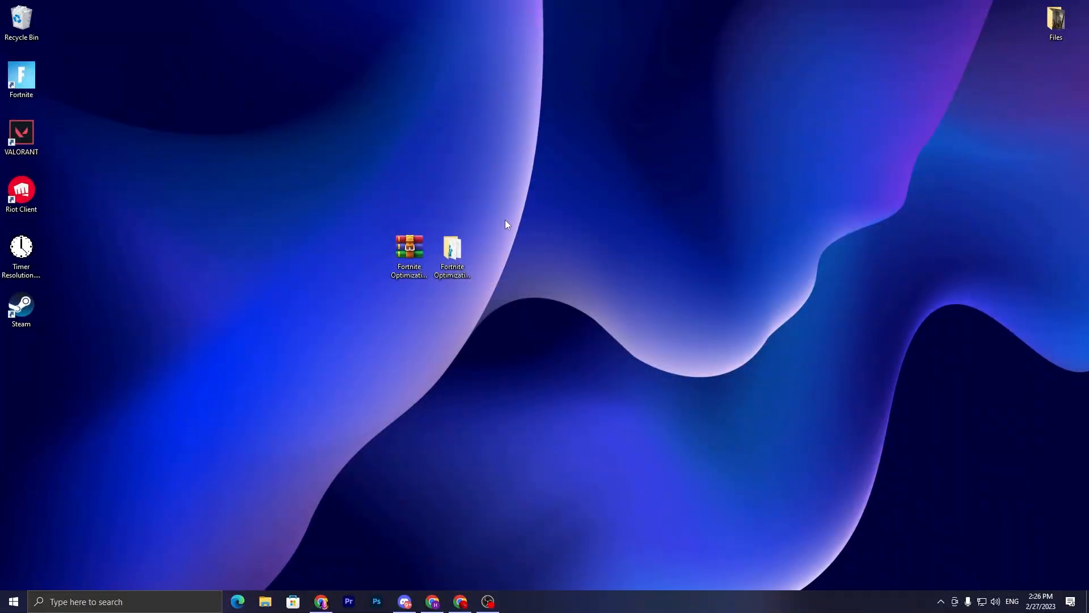
# Open the desktop Fortnite OptimizationPACK folder showing its ping commands and six .reg files.
pyautogui.click(452, 256)
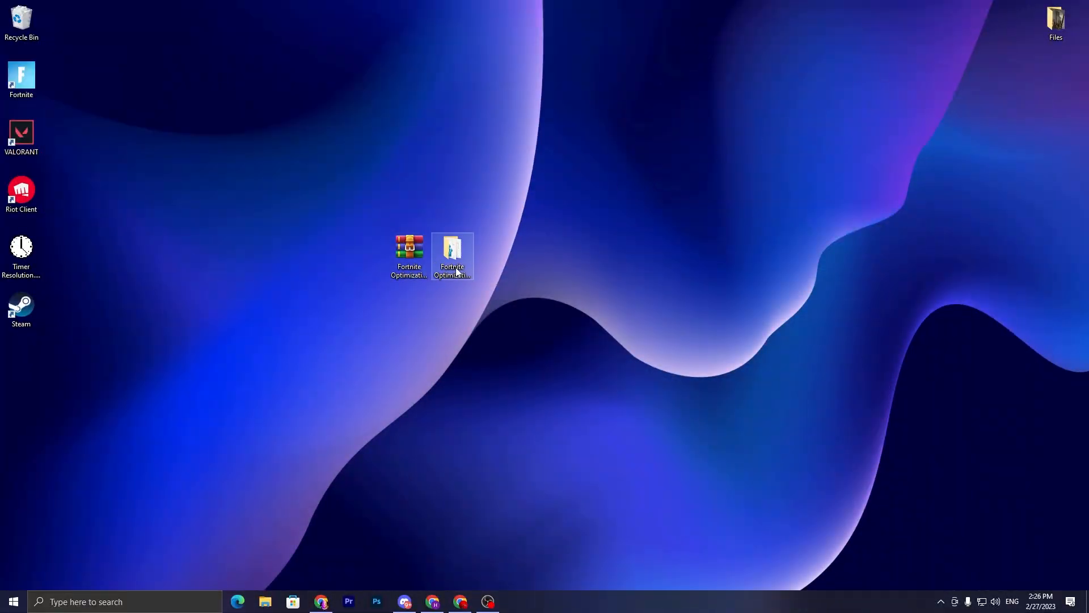
pyautogui.doubleClick(451, 251)
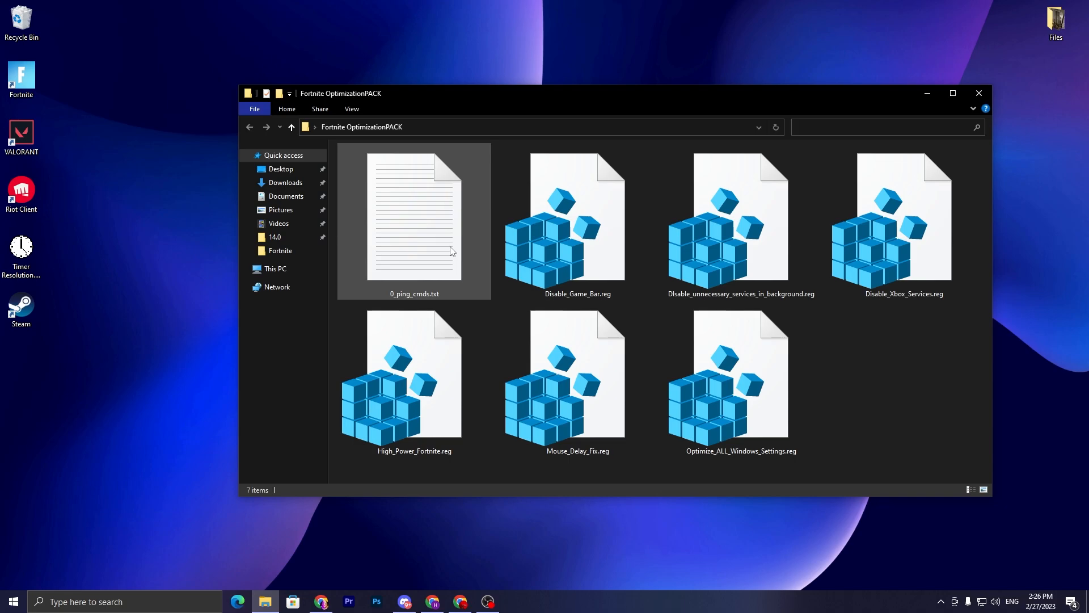
pyautogui.click(578, 222)
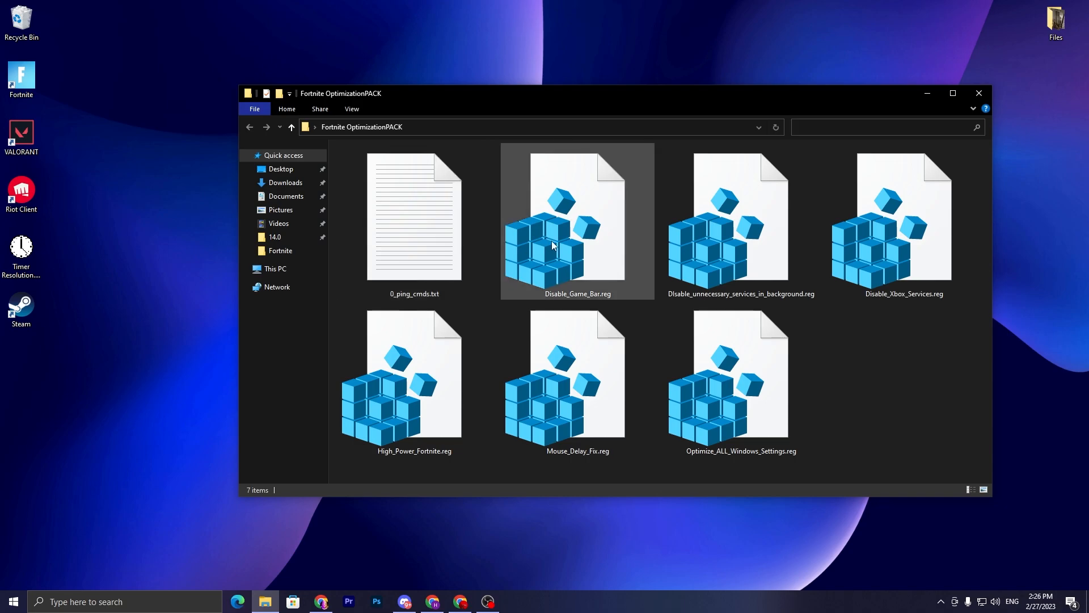
pyautogui.moveTo(742, 254)
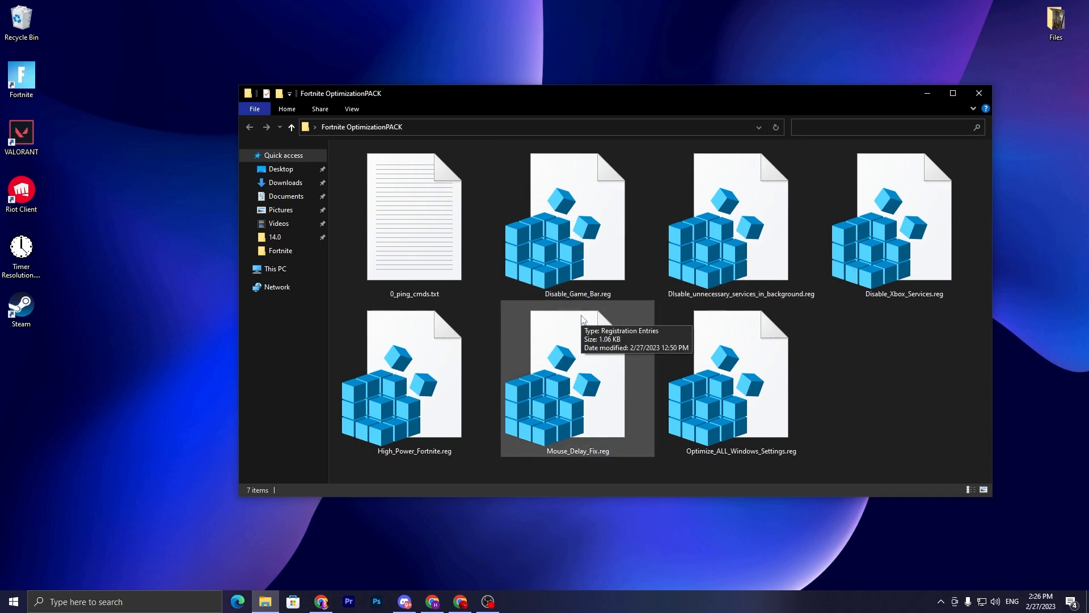
pyautogui.moveTo(903, 236)
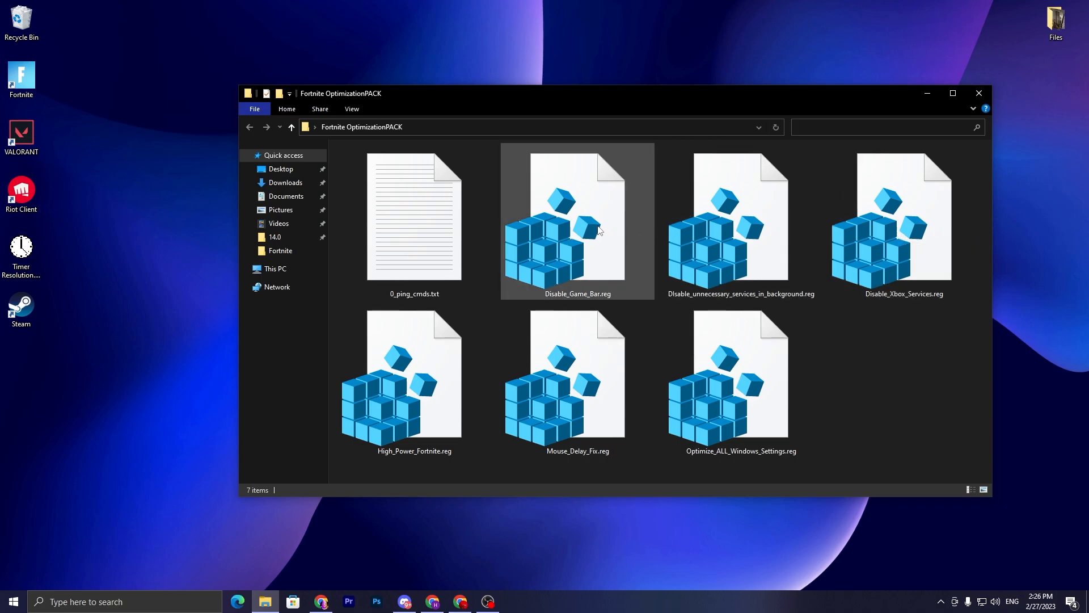
# Merge Disable_Game_Bar, Disable_unnecessary_services and Disable_Xbox_Services .reg files into the registry.
pyautogui.doubleClick(578, 223)
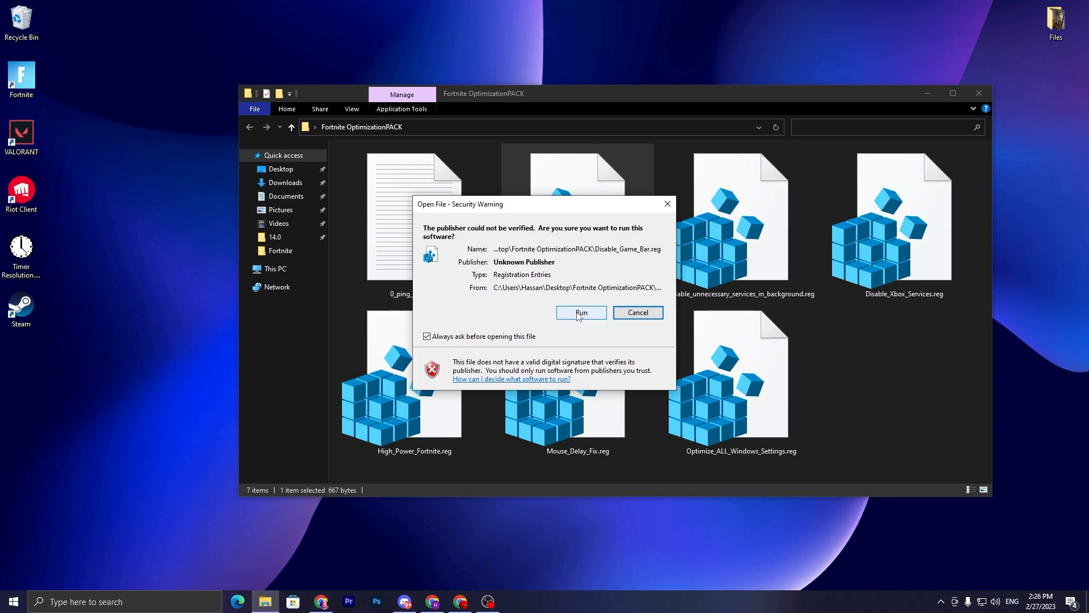
pyautogui.click(581, 312)
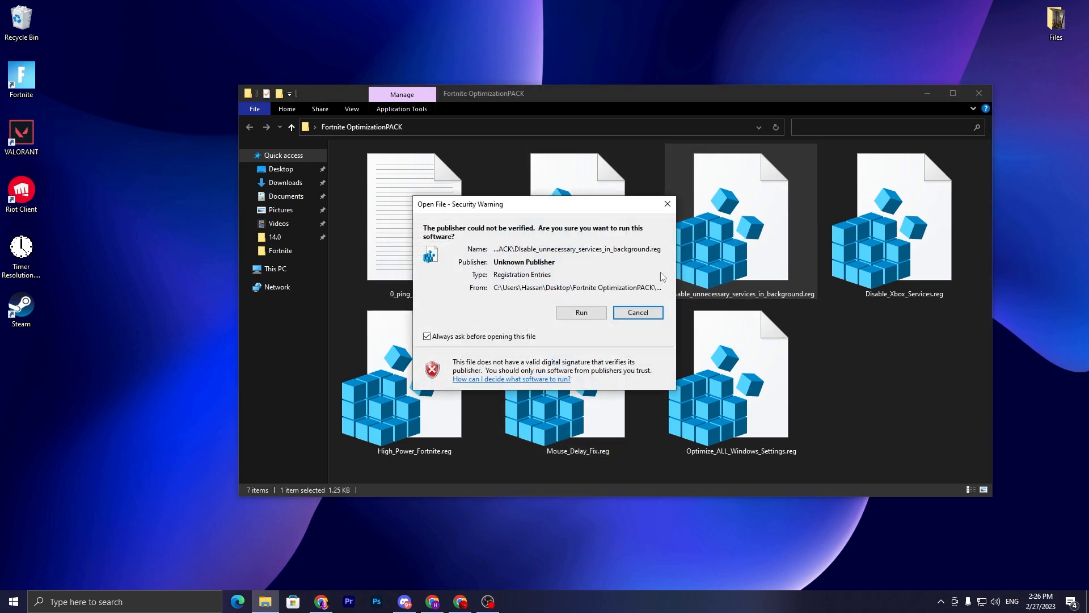
pyautogui.click(581, 312)
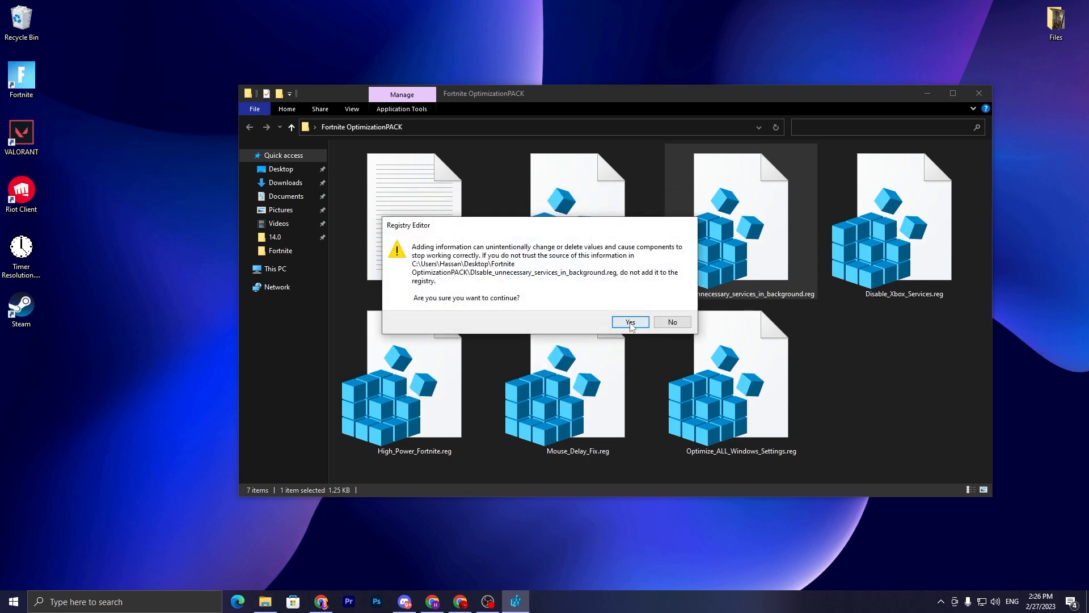
pyautogui.click(628, 322)
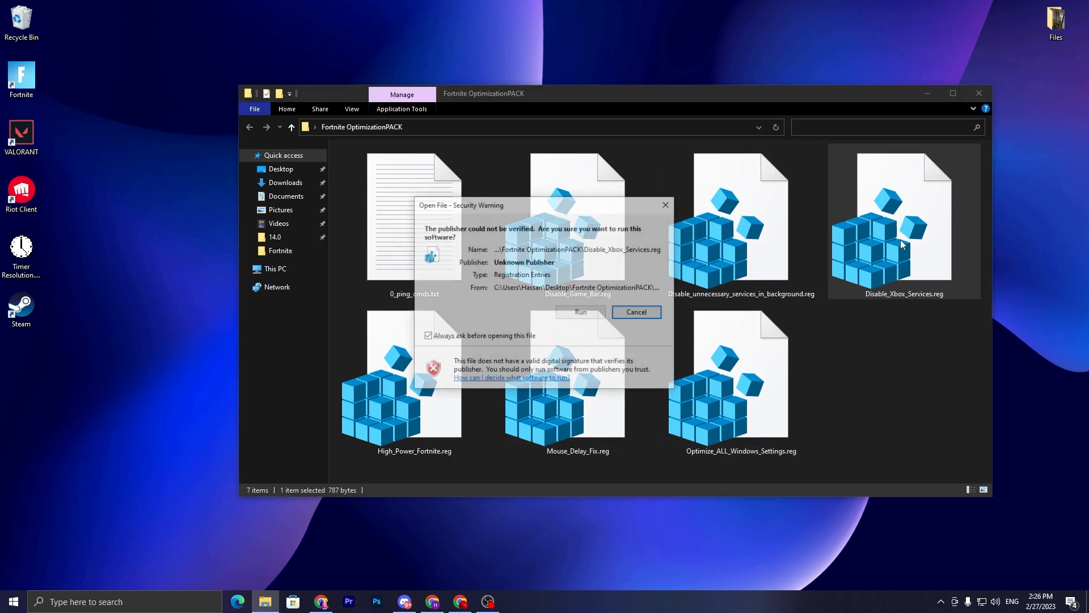
pyautogui.click(579, 312)
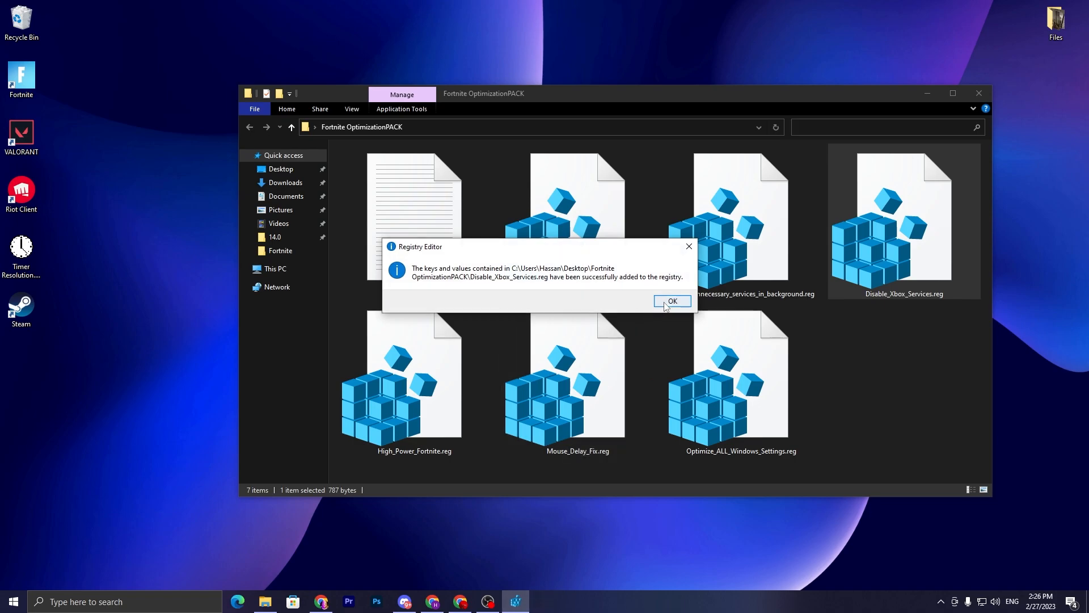
pyautogui.click(671, 301)
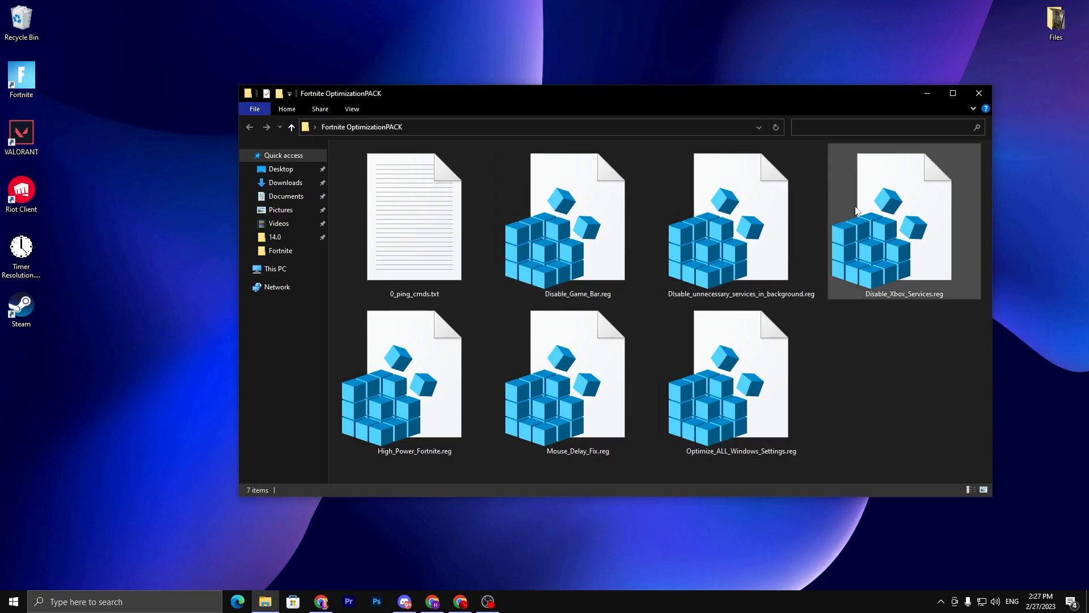
# Open 0_ping_cmds.txt and search 'CM' to find Command Prompt.
pyautogui.click(413, 222)
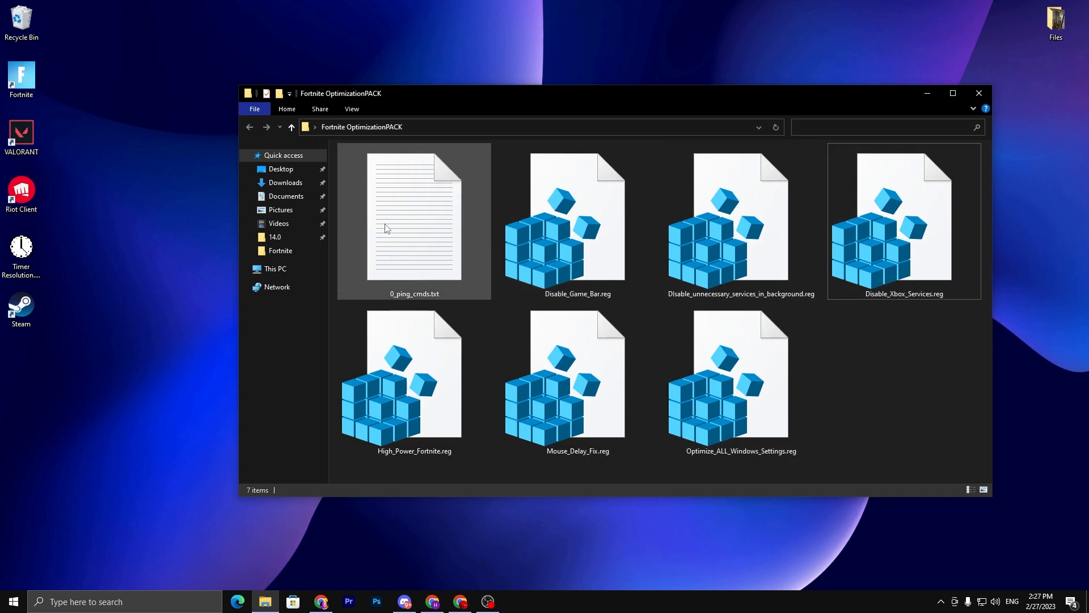
pyautogui.moveTo(441, 235)
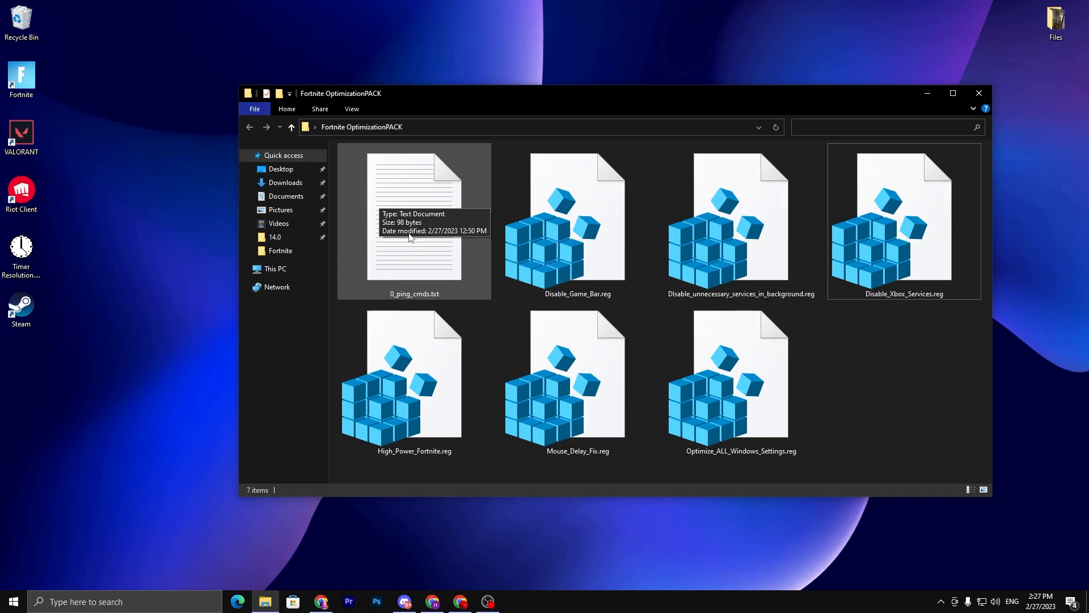
pyautogui.doubleClick(414, 215)
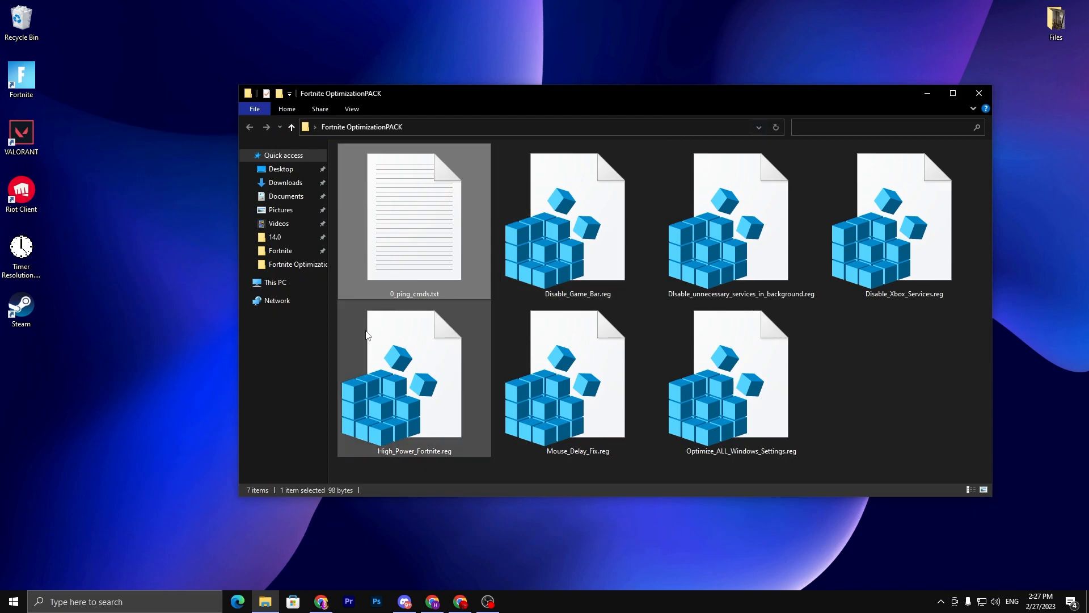
pyautogui.write('CM')
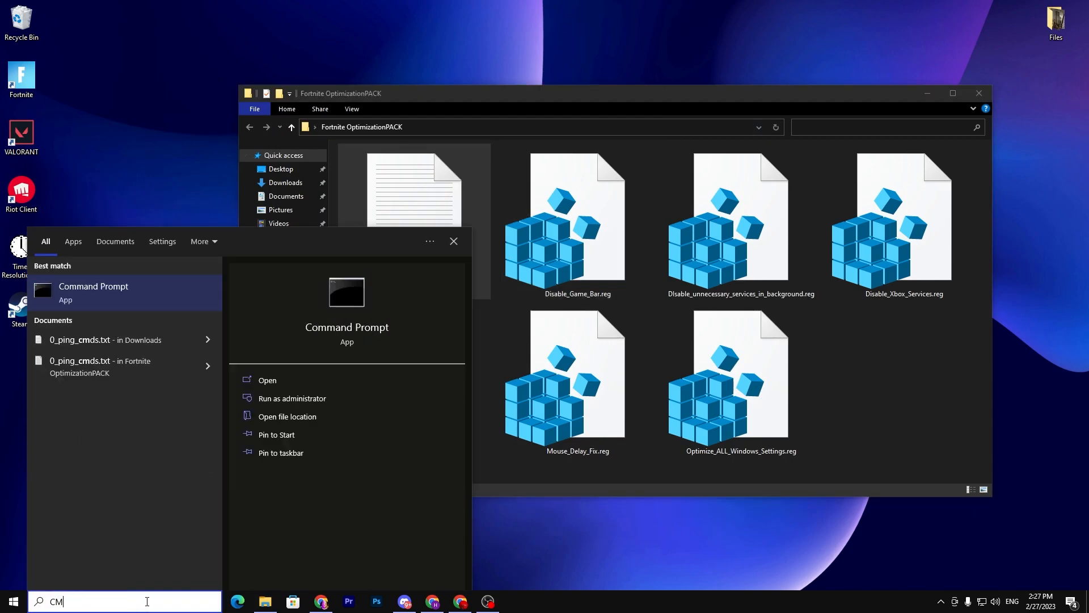
# Run Command Prompt as administrator to flush and re-register DNS with ipconfig.
pyautogui.click(291, 398)
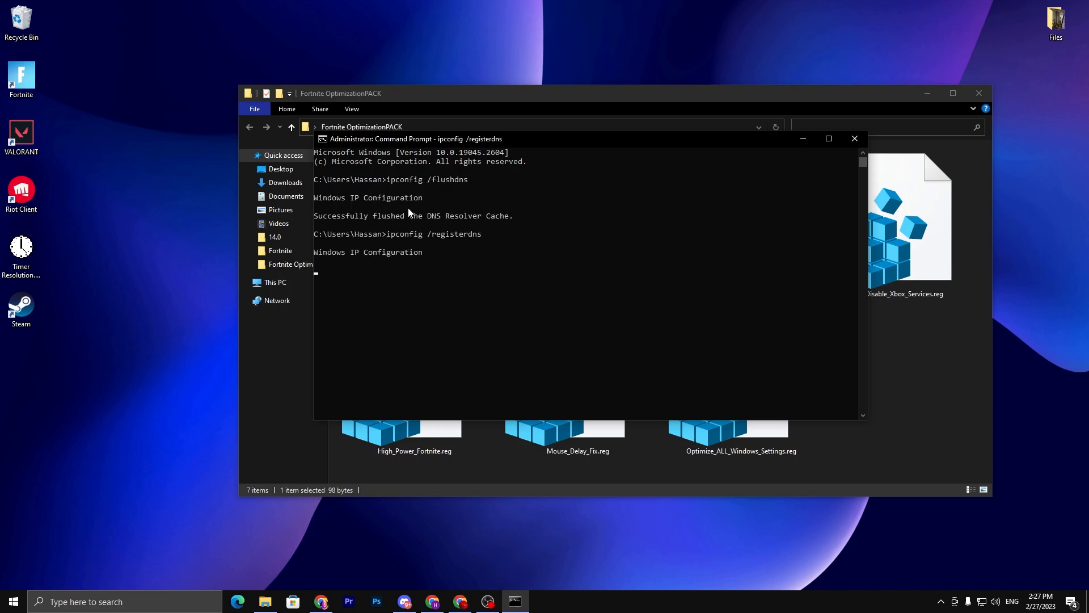
pyautogui.moveTo(417, 227)
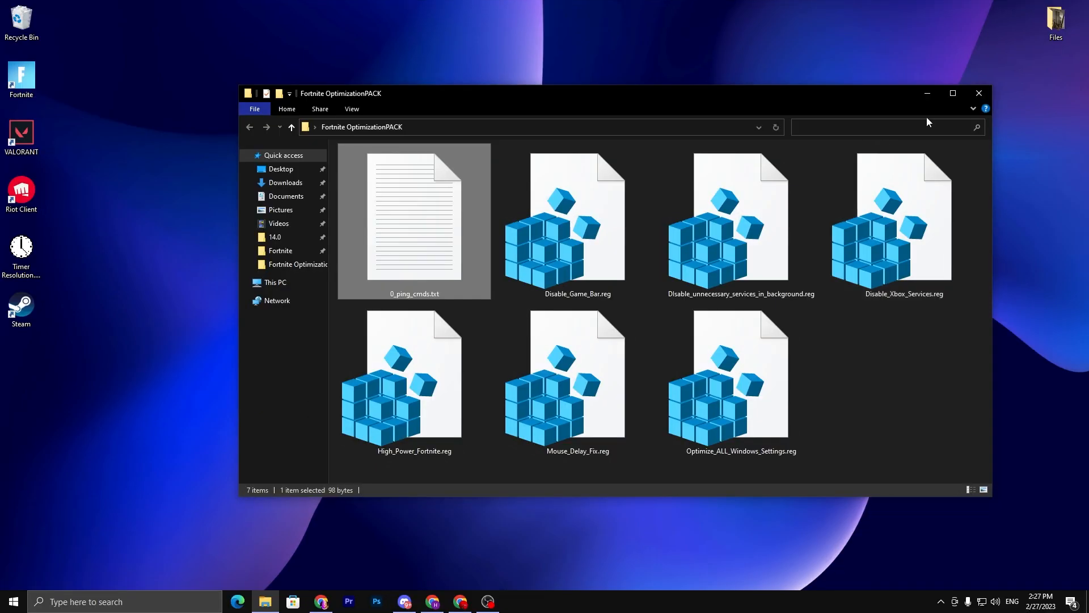
# Close the Fortnite OptimizationPACK File Explorer window.
pyautogui.click(978, 92)
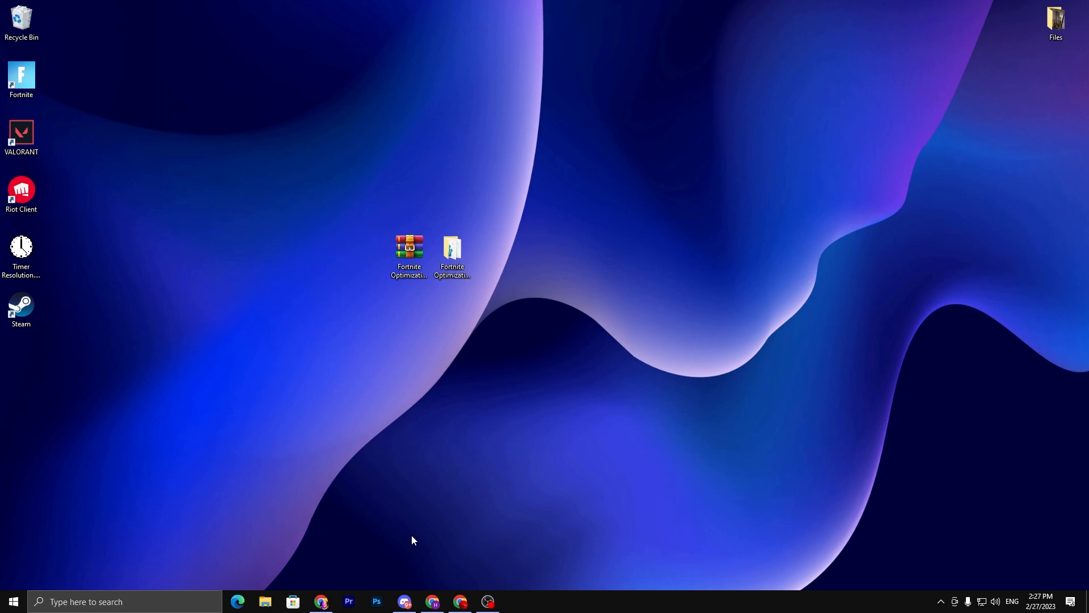
pyautogui.moveTo(412, 533)
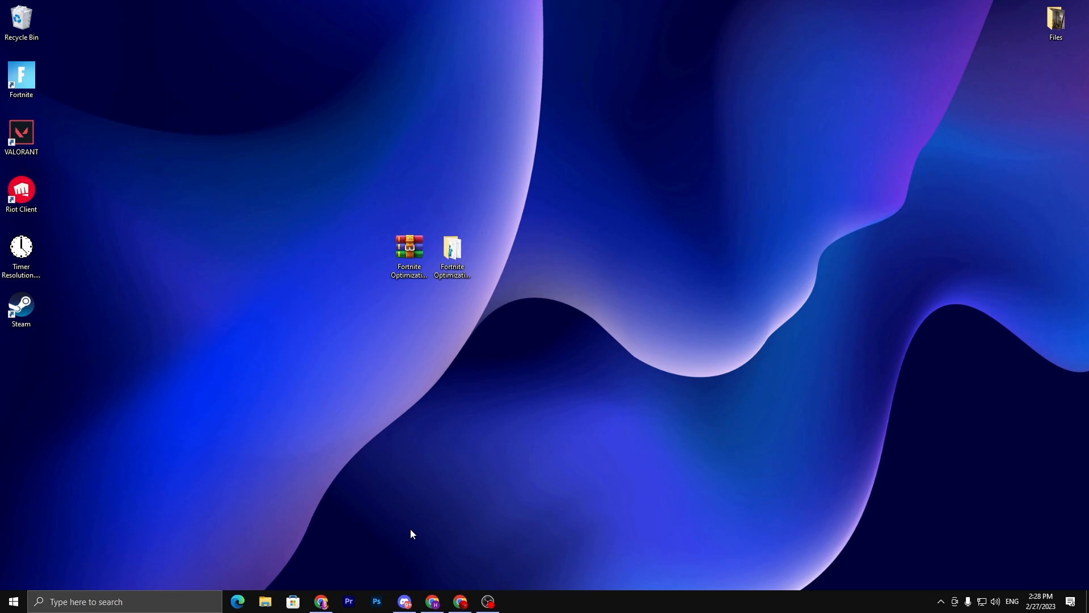